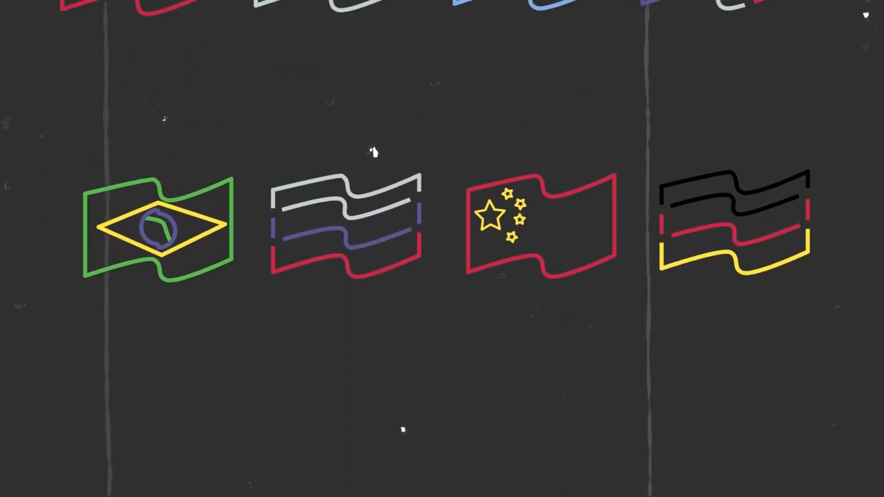
scroll(down, 3)
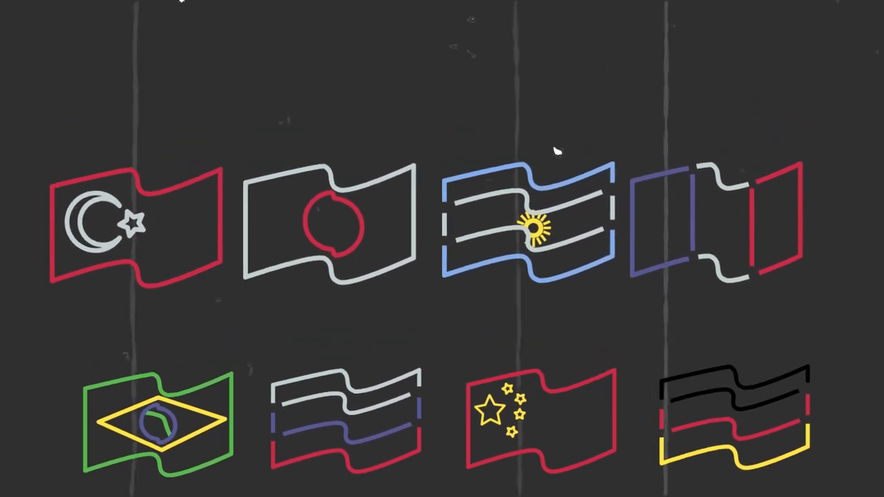
scroll(down, 3)
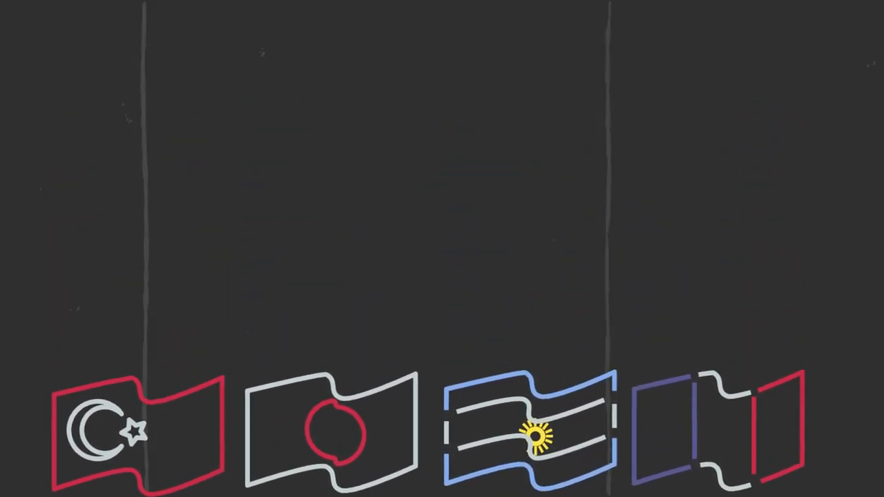